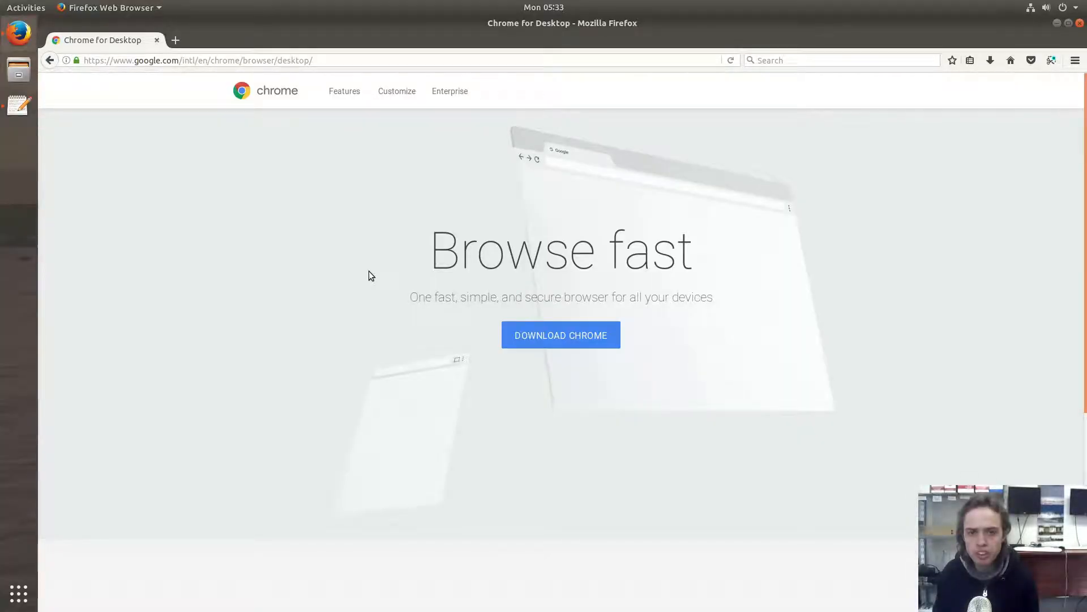
mouse_move(160, 88)
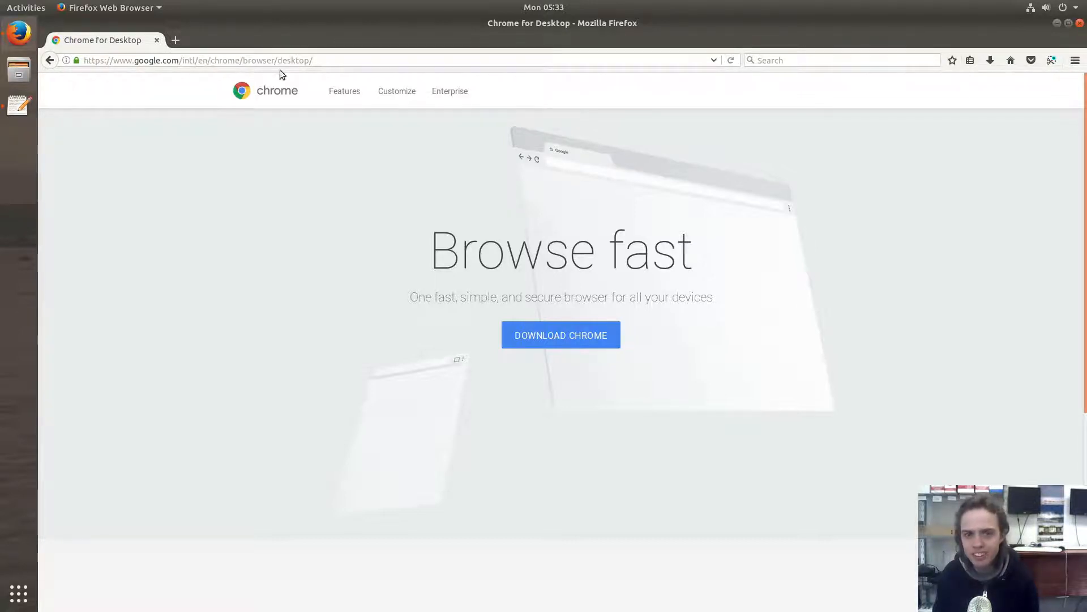
Accept Chrome's terms for the 64-bit .deb package so Firefox offers to save it.
left_click(560, 335)
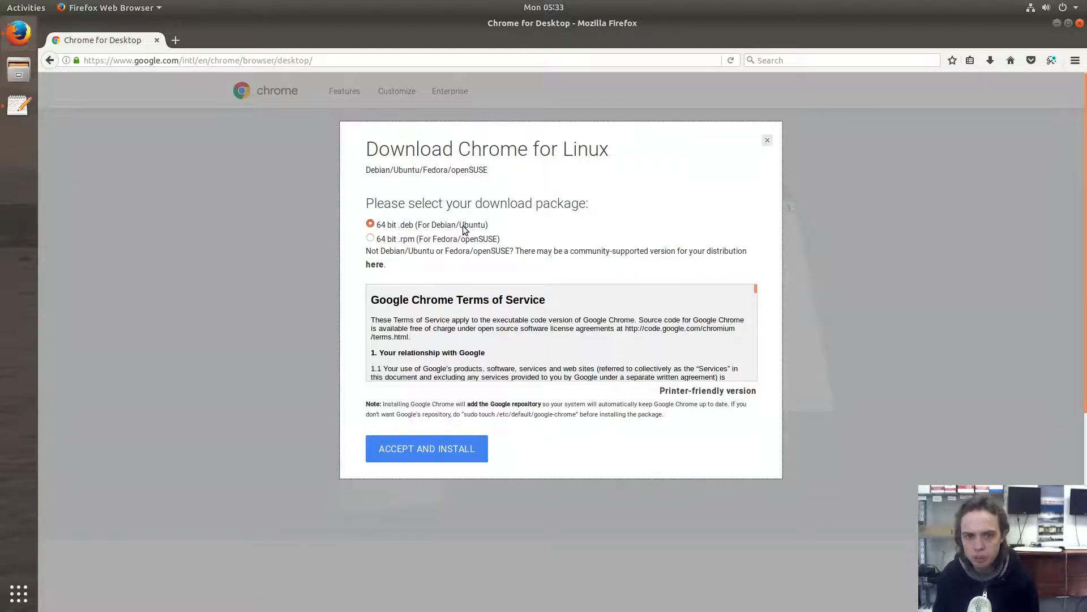
mouse_move(387, 231)
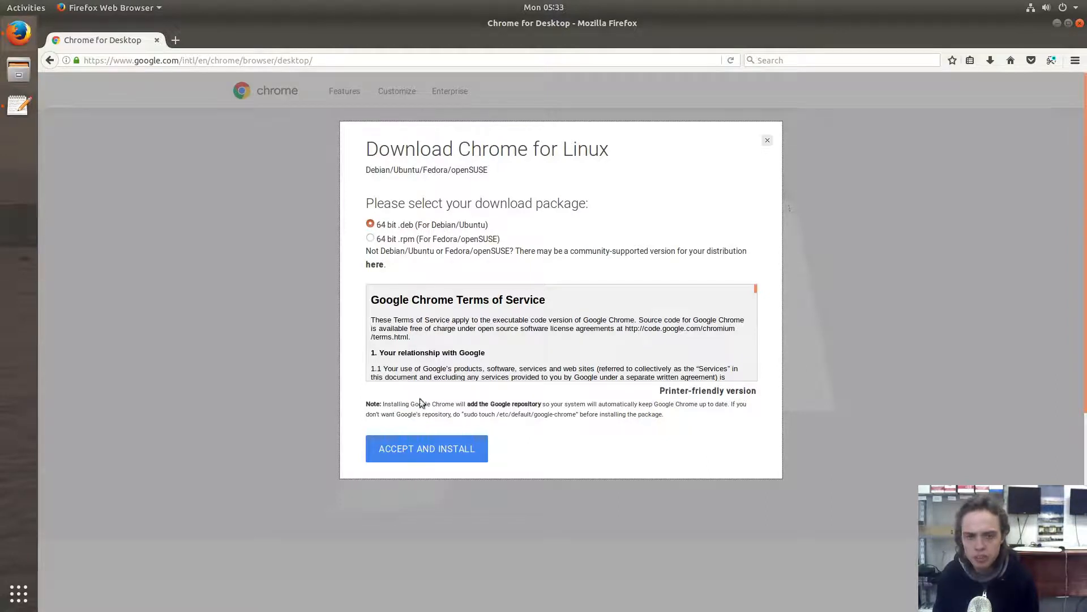
left_click(427, 448)
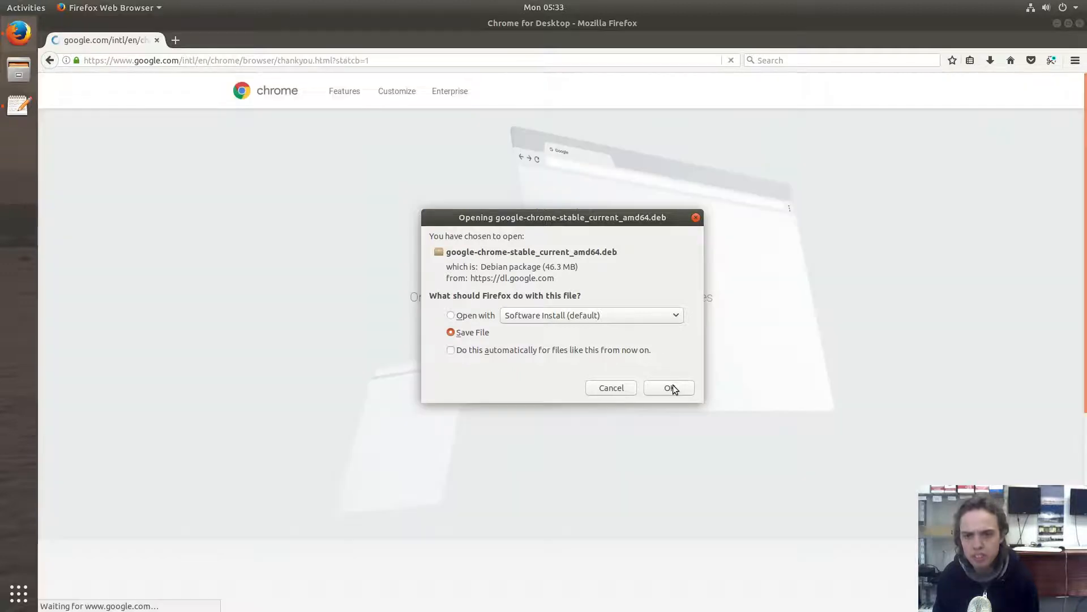
Save google-chrome-stable_current_amd64.deb to disk from the Opening dialog.
left_click(668, 387)
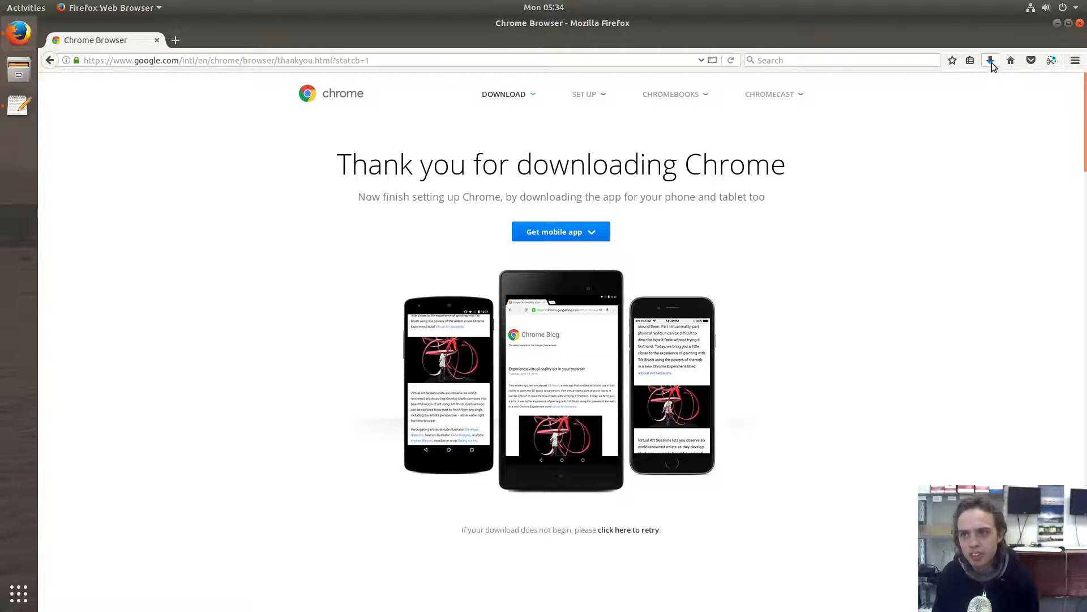
Watch the Chrome .deb download progress in Firefox's downloads panel.
left_click(989, 60)
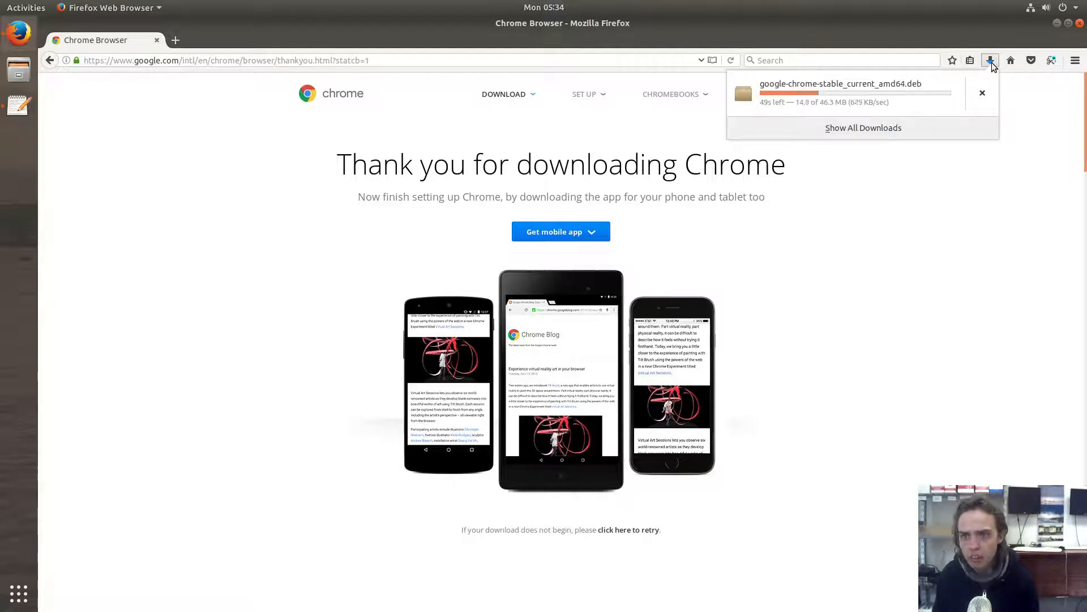
mouse_move(799, 116)
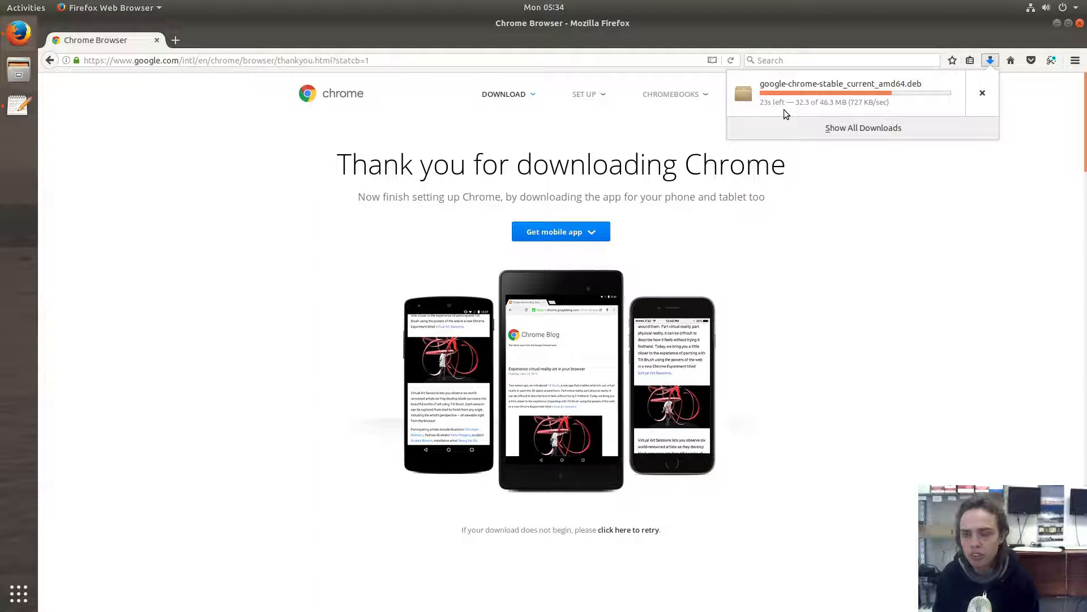
mouse_move(757, 106)
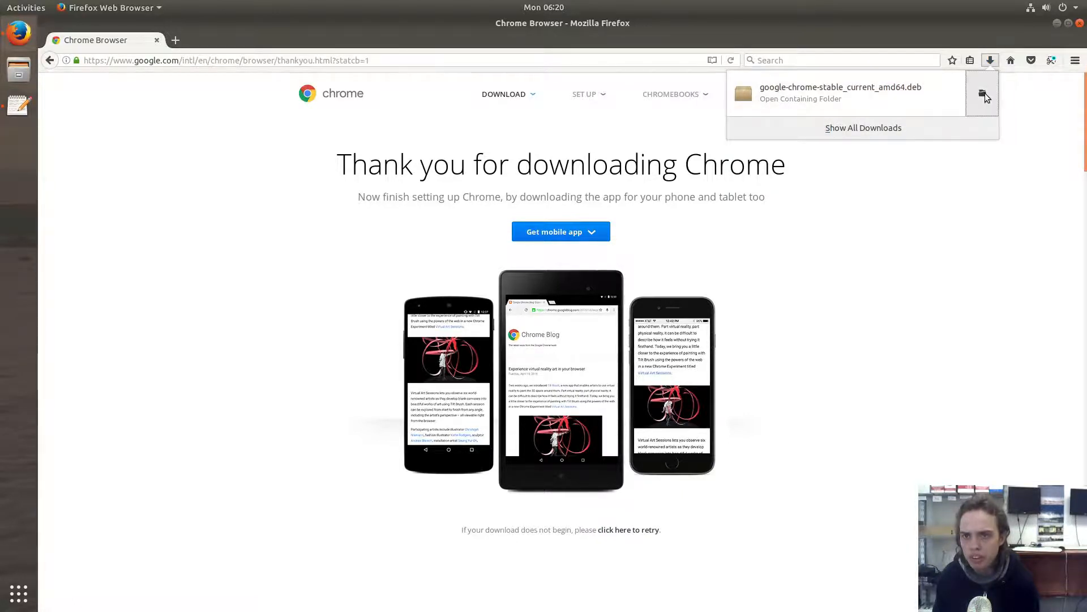
Show the Downloads folder holding the Chrome .deb and bring up its folder context menu.
left_click(801, 97)
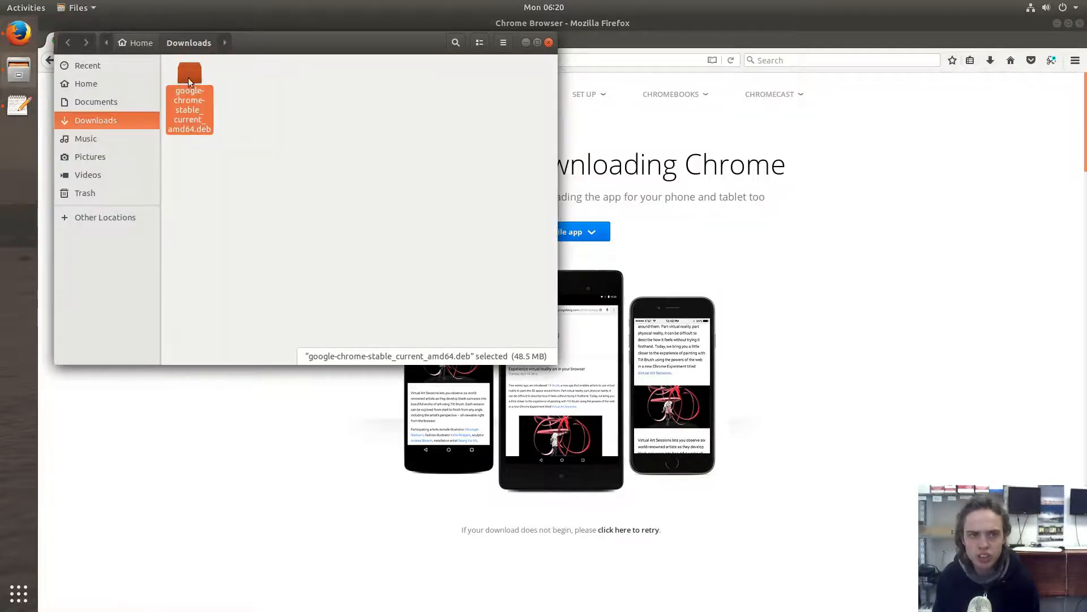
left_click(308, 147)
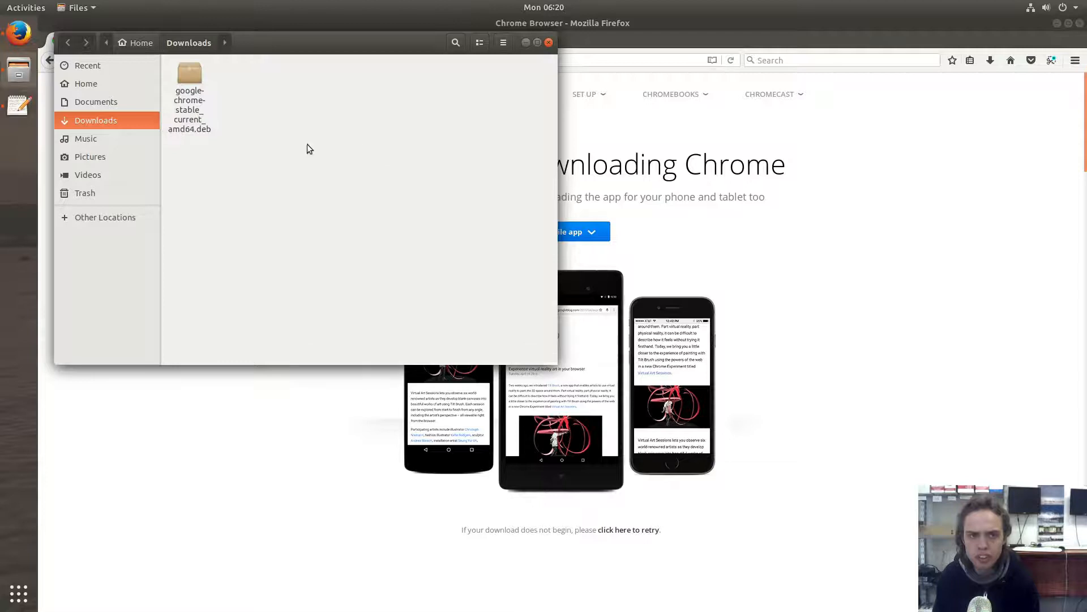
mouse_move(491, 146)
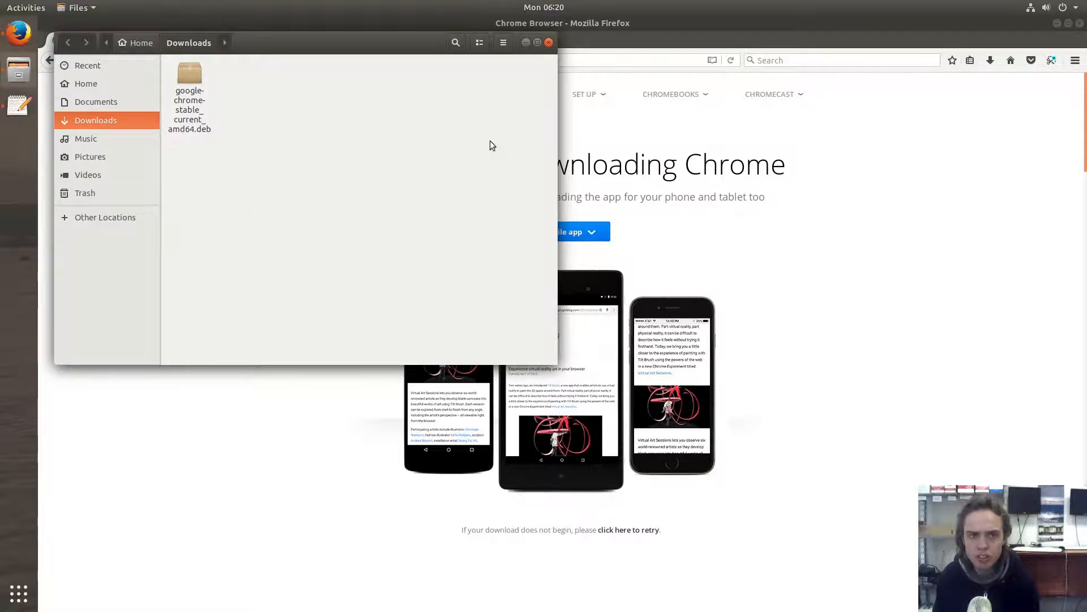
mouse_move(351, 185)
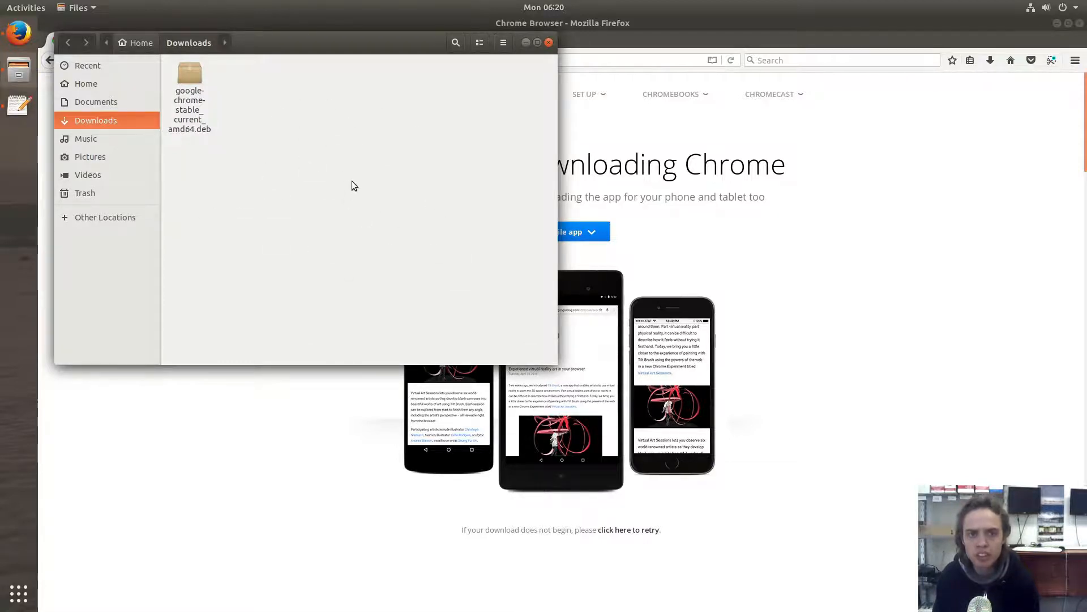
right_click(354, 185)
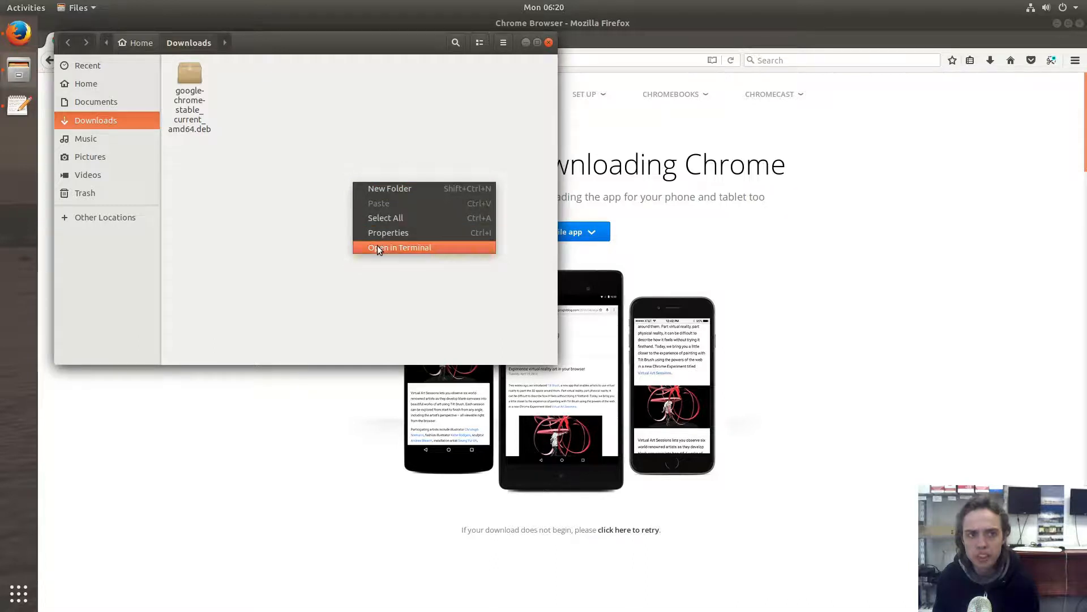
Open a terminal in ~/Downloads and focus it for the install command.
left_click(399, 248)
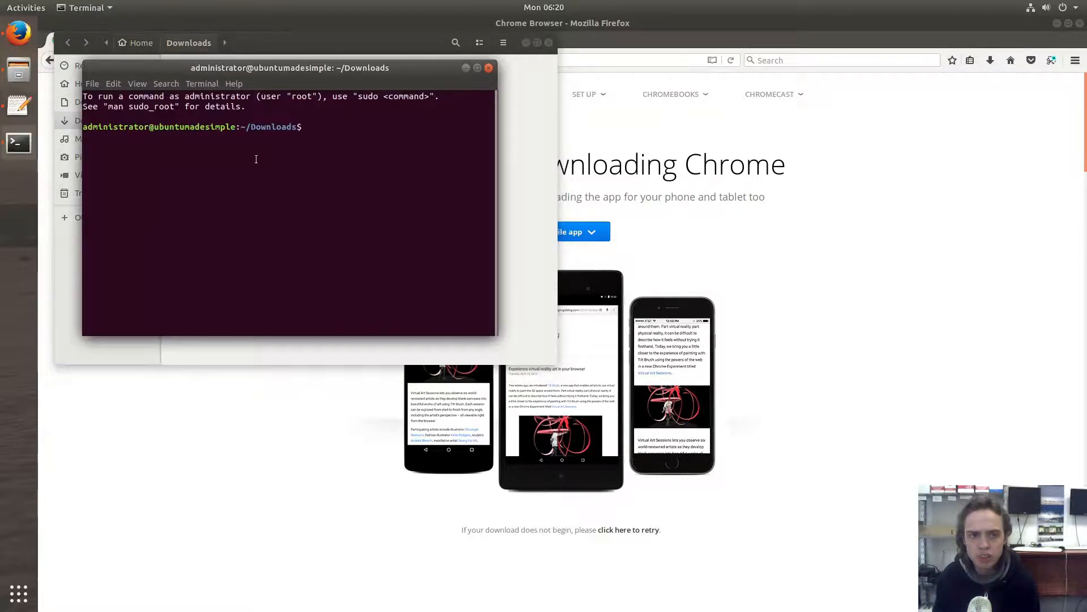
mouse_move(307, 82)
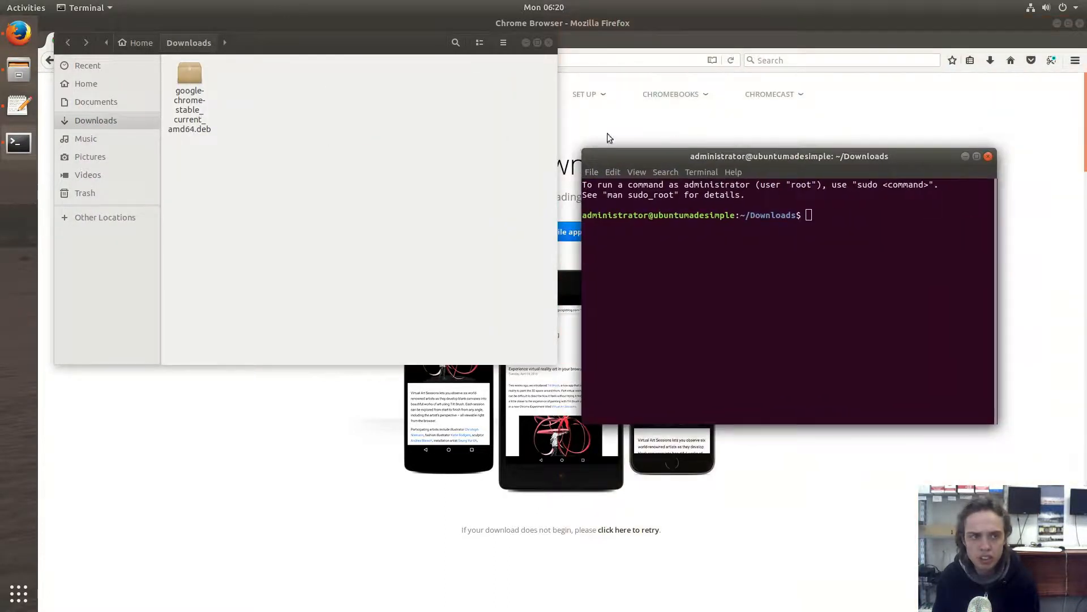
left_click(17, 106)
type("sudo dpkg -i google-chrome-stable_current_amd64.deb")
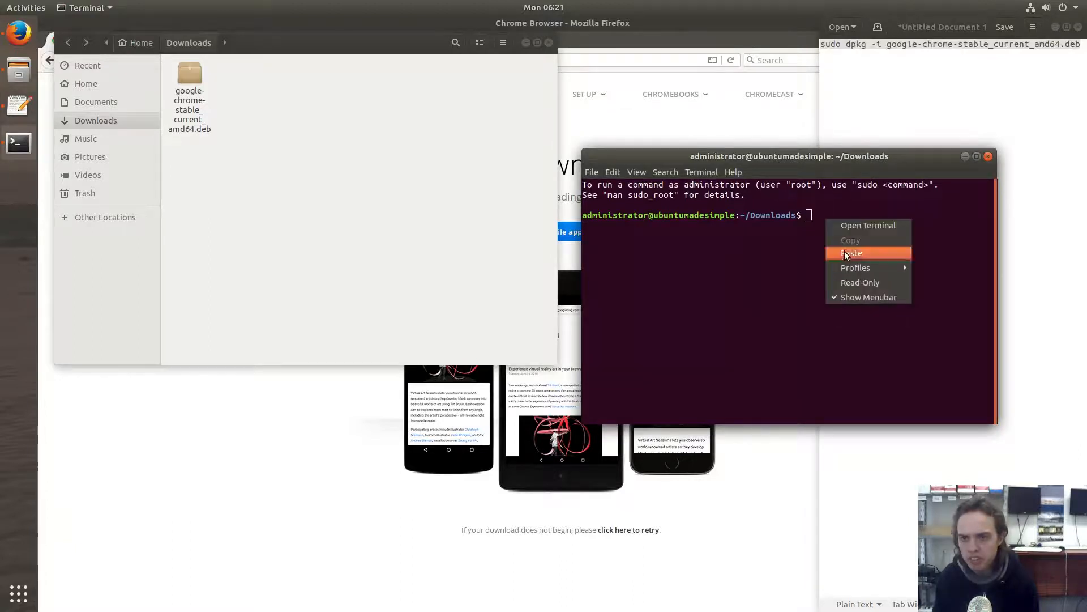
Run the pasted sudo dpkg -i command on the Chrome .deb and authenticate with the password.
left_click(851, 253)
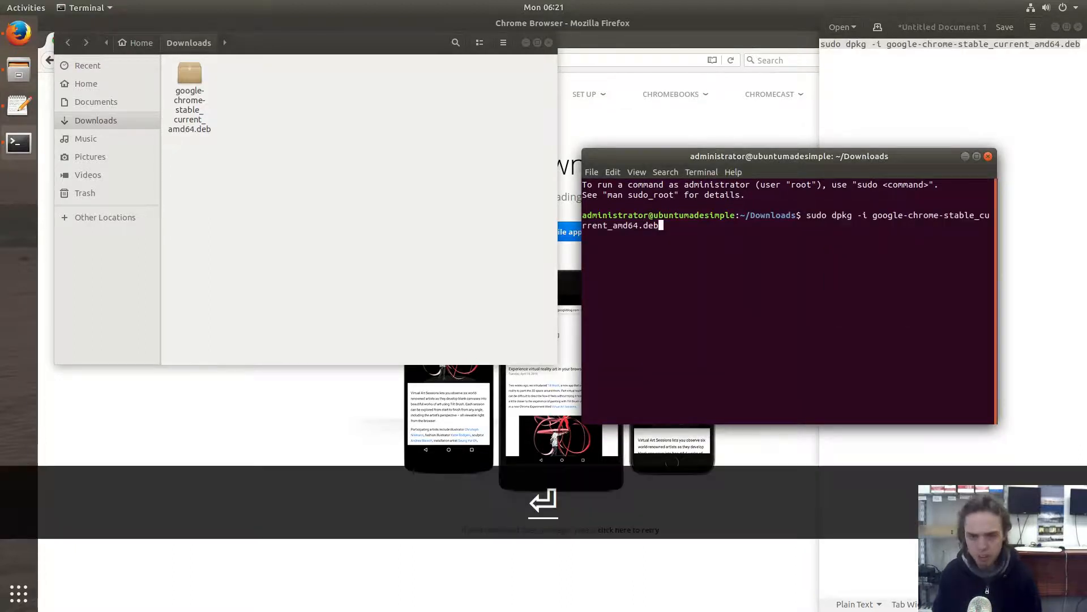
key("Return")
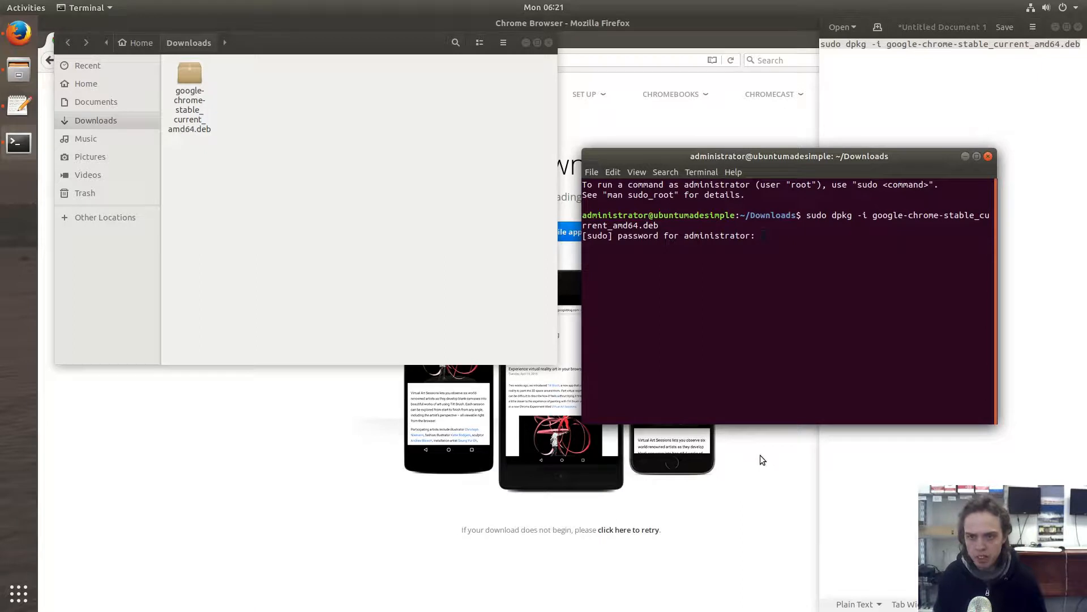
key("Return")
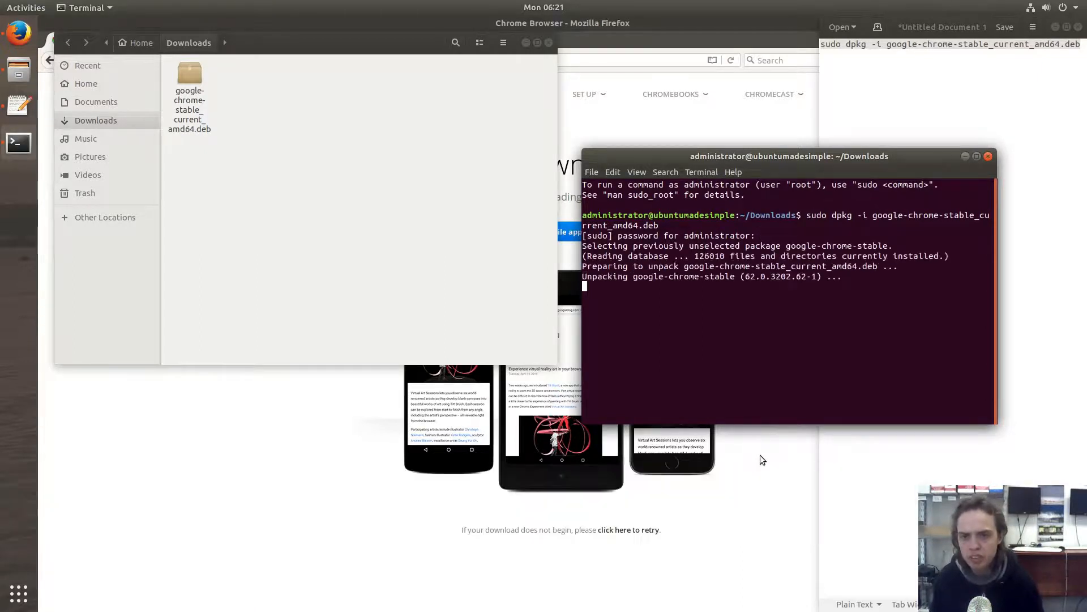
mouse_move(757, 444)
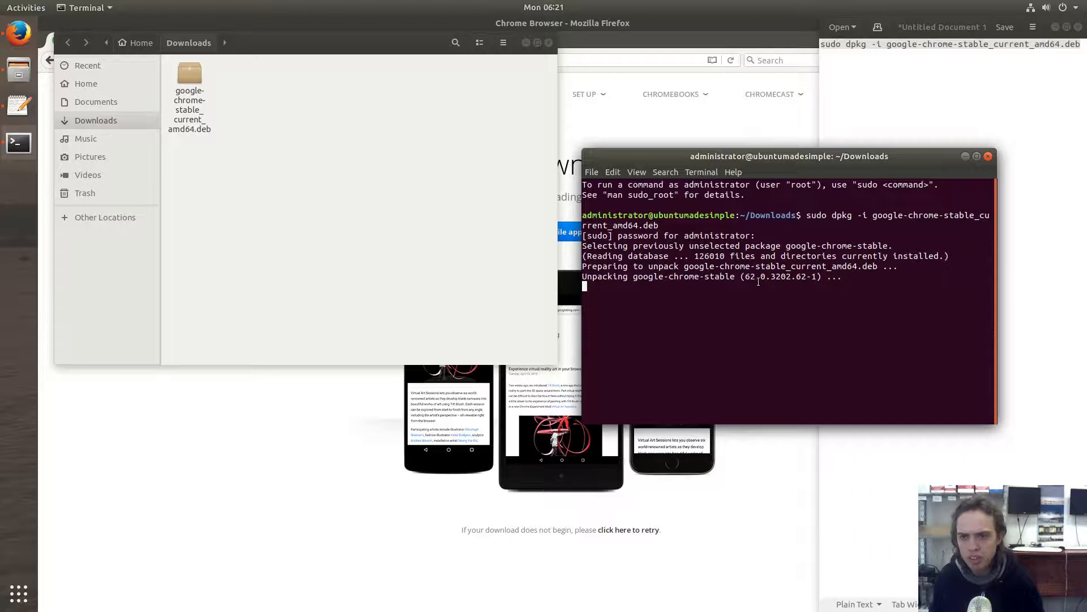
mouse_move(754, 287)
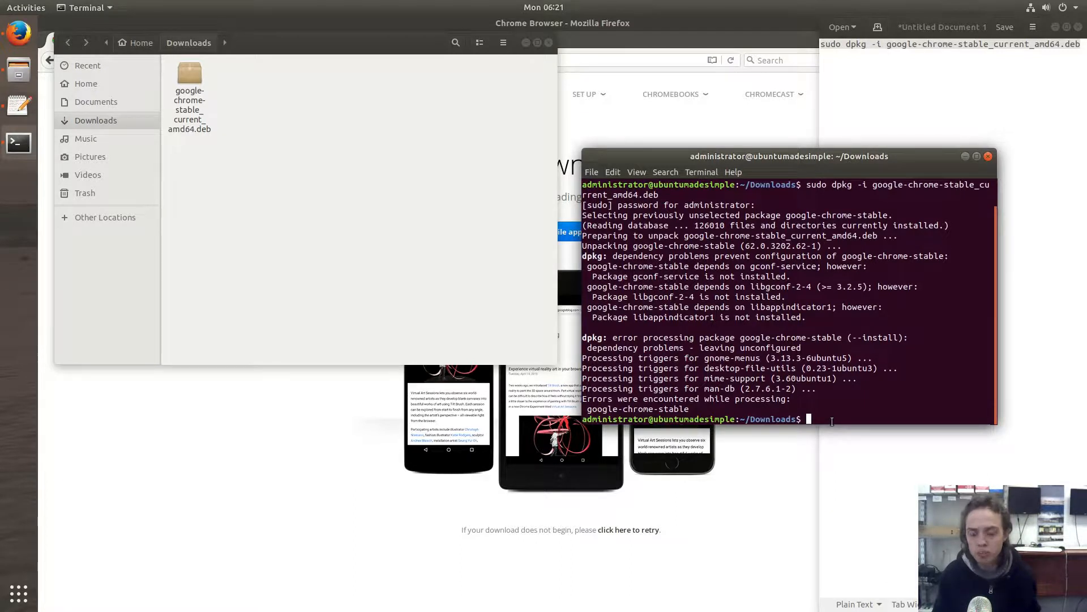
Run 'sudo apt -f install' and answer Y so google-chrome-stable finishes setting up.
type("sudo ap")
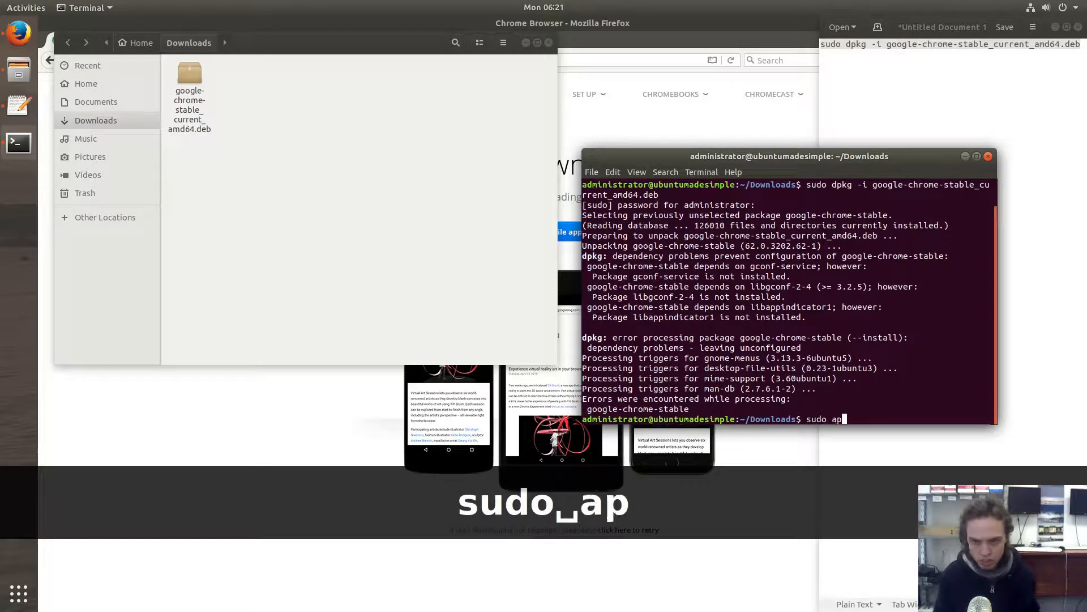
type("t -f")
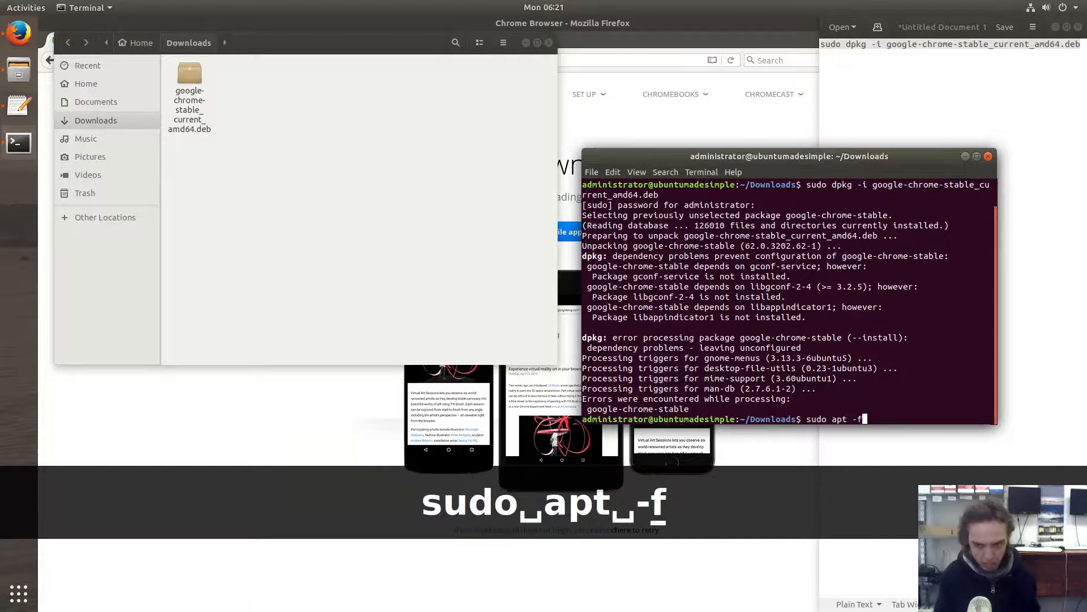
type("inst")
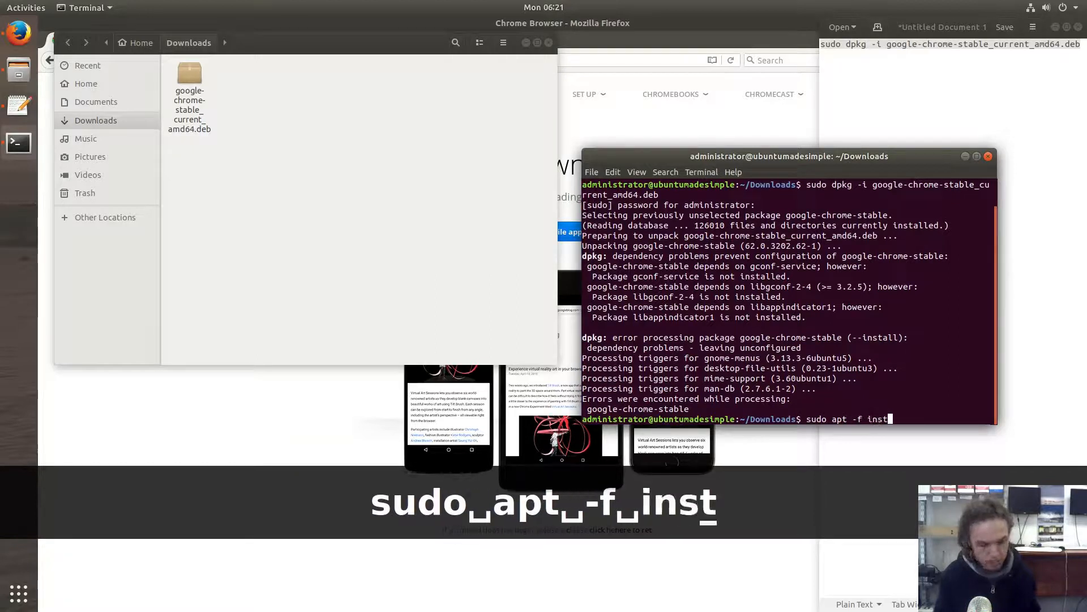
key("Return")
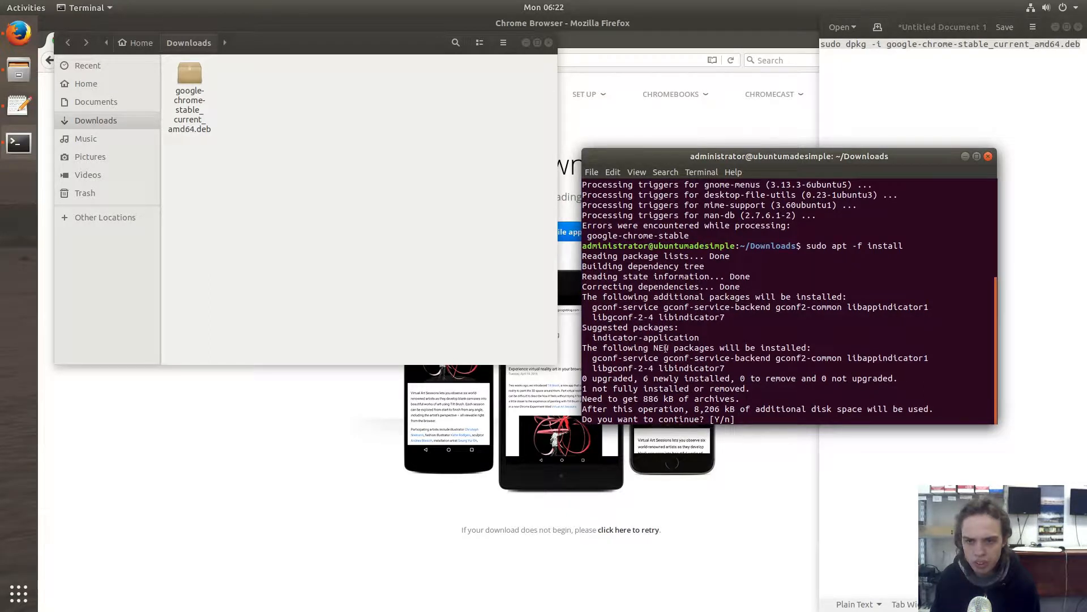
mouse_move(714, 371)
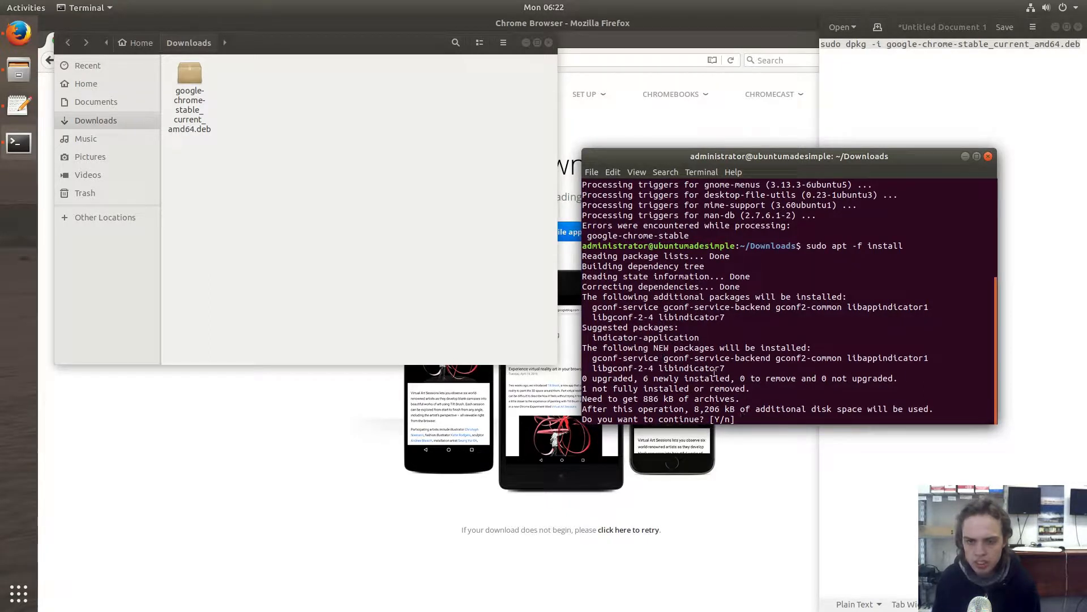
key("Return")
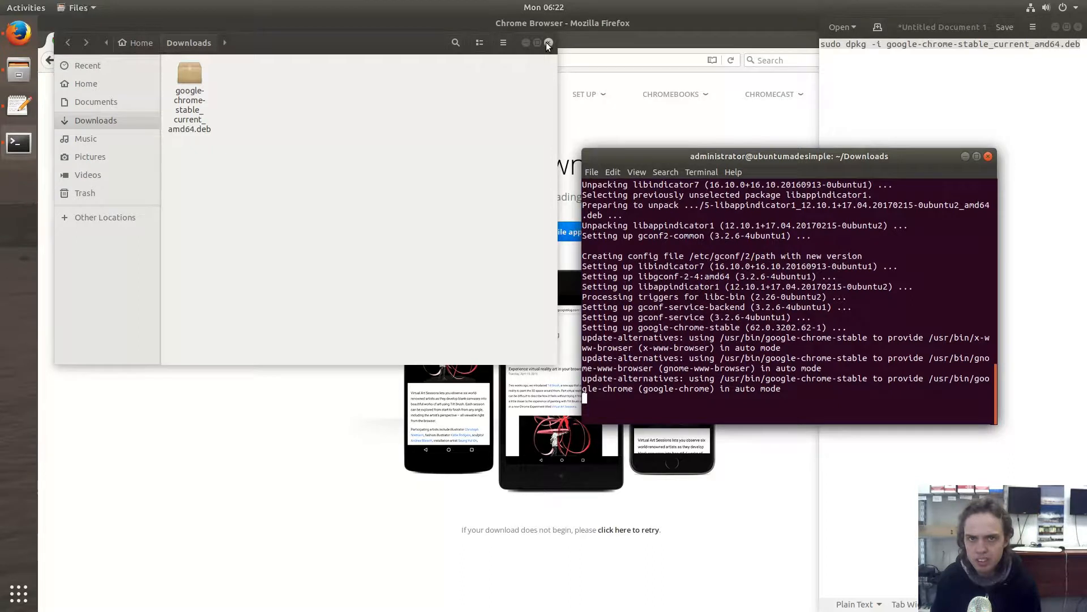
Close Files, discard the unsaved Text Editor note, and close Terminal, leaving an empty desktop.
left_click(548, 43)
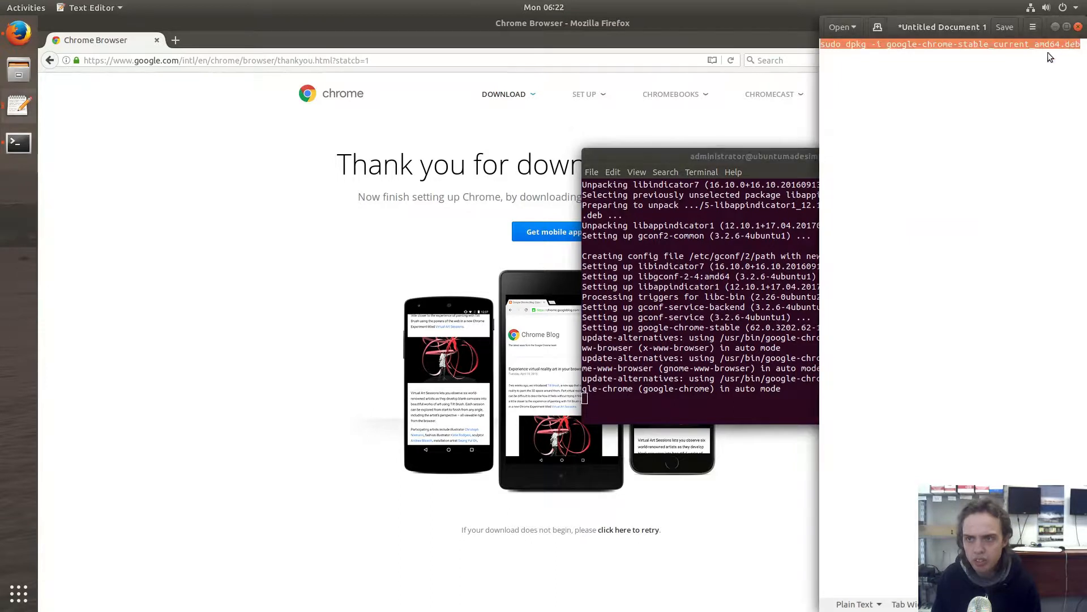
left_click(1077, 27)
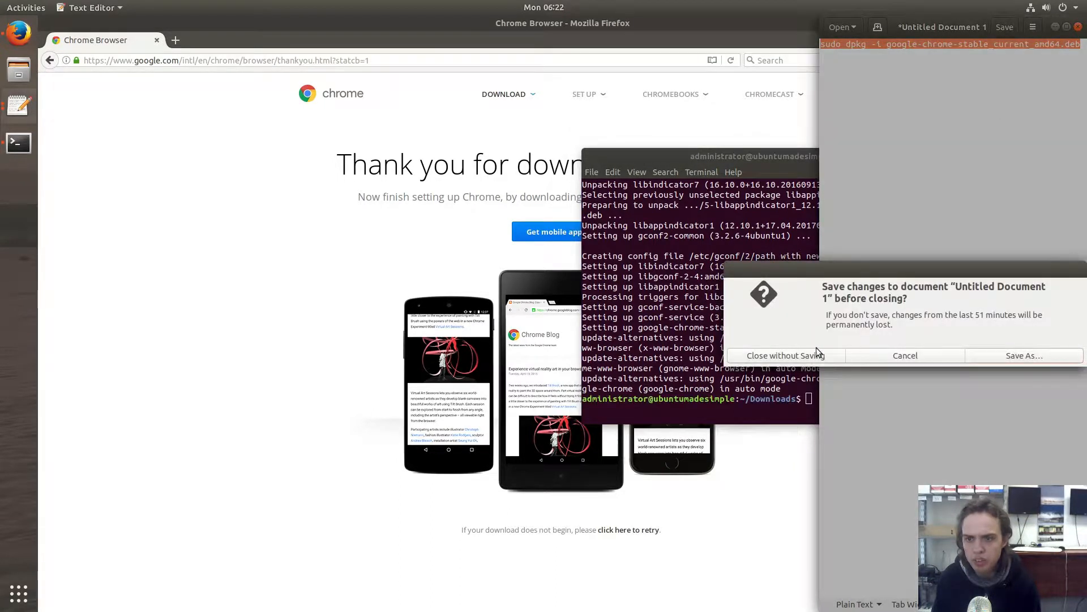
left_click(783, 354)
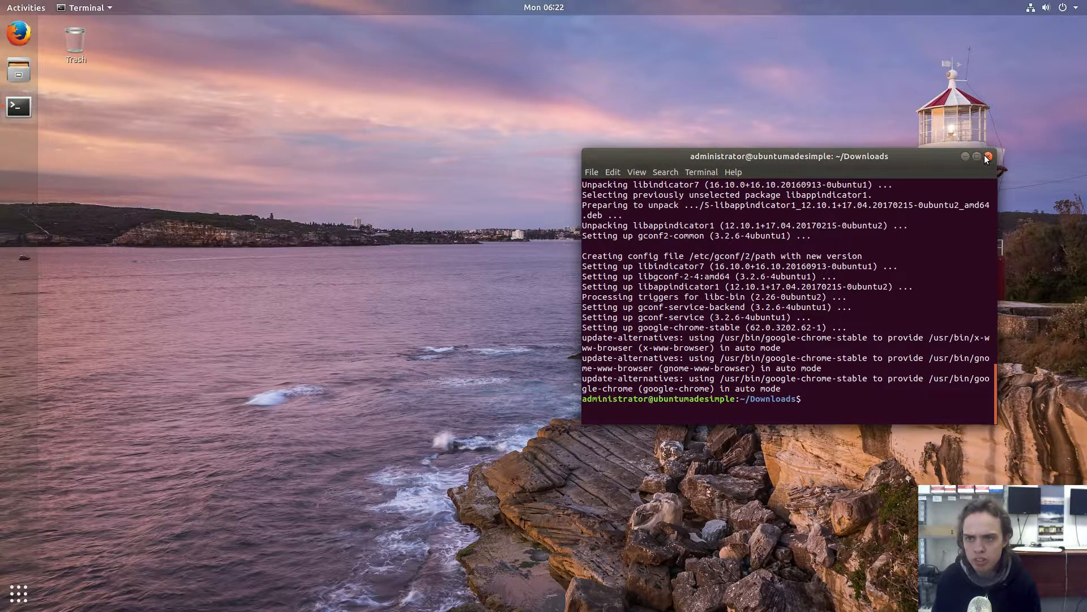
left_click(988, 156)
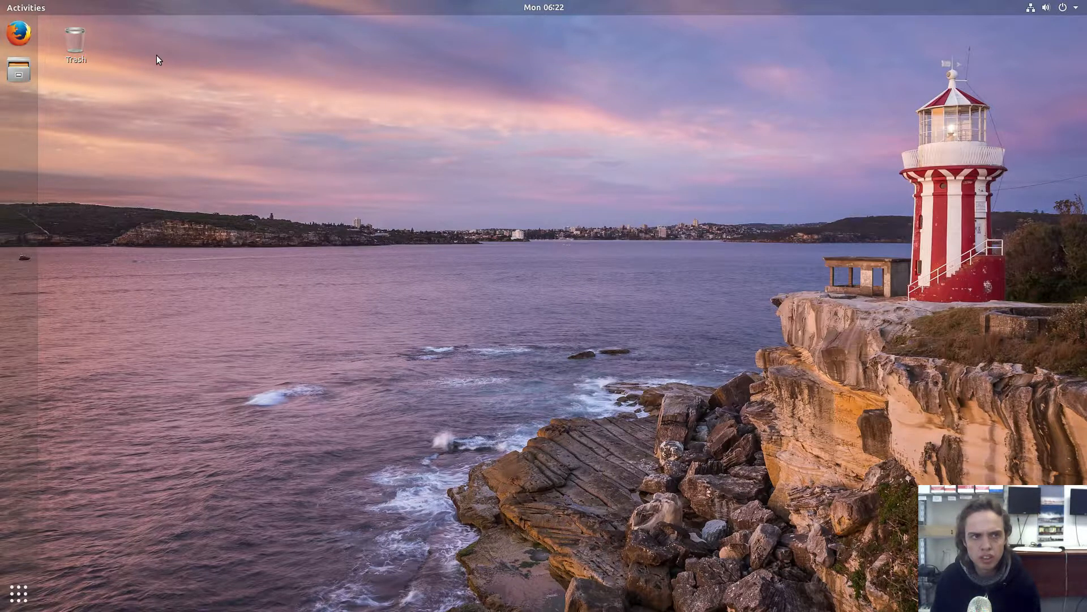
Search 'chr' in the Activities overview to find the newly installed Google Chrome.
left_click(26, 8)
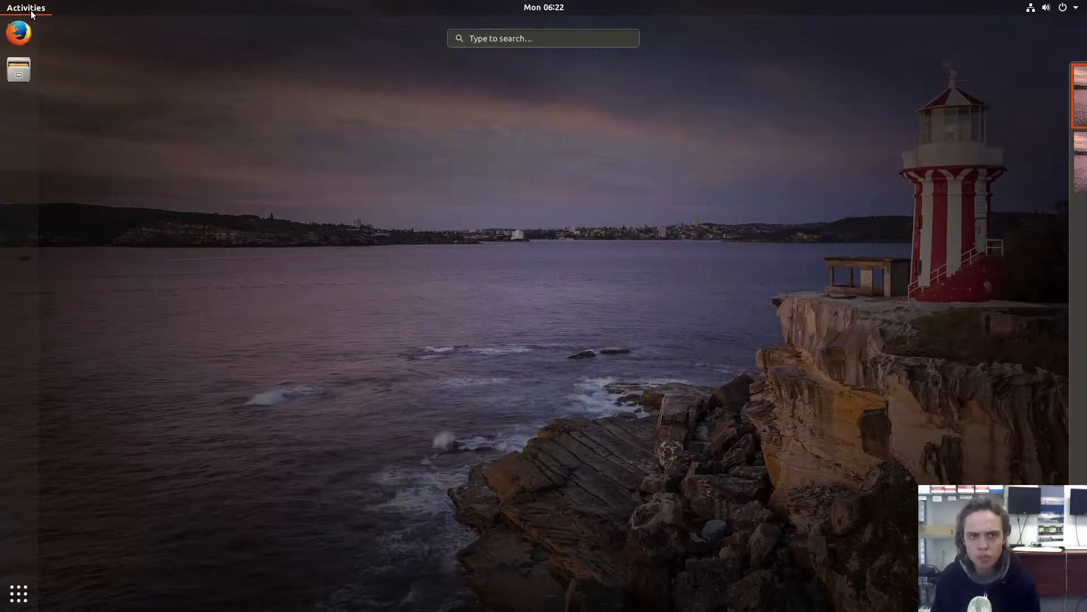
type("d")
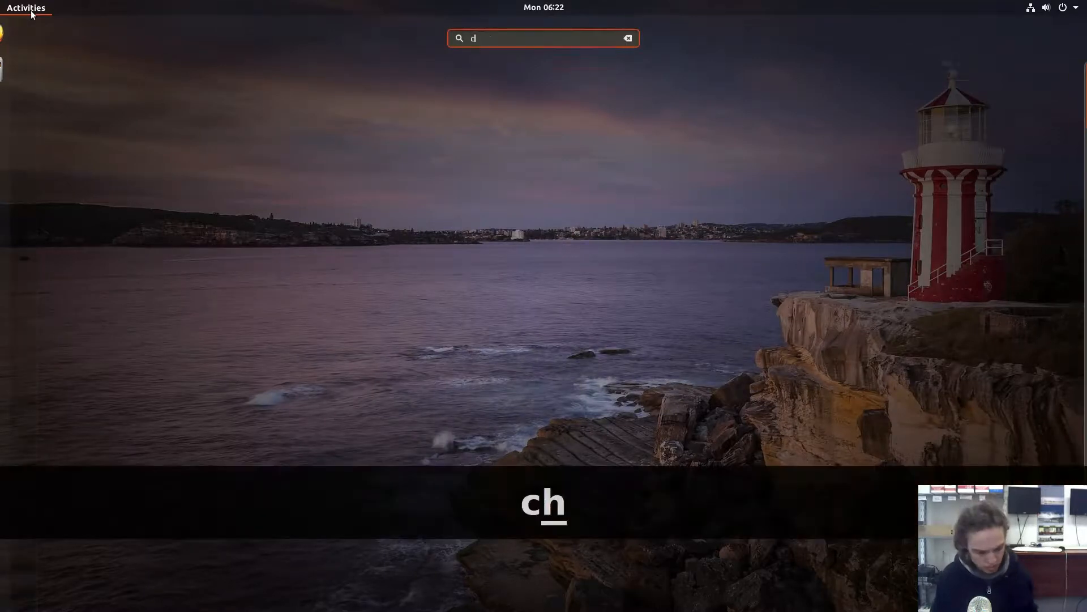
type("hr")
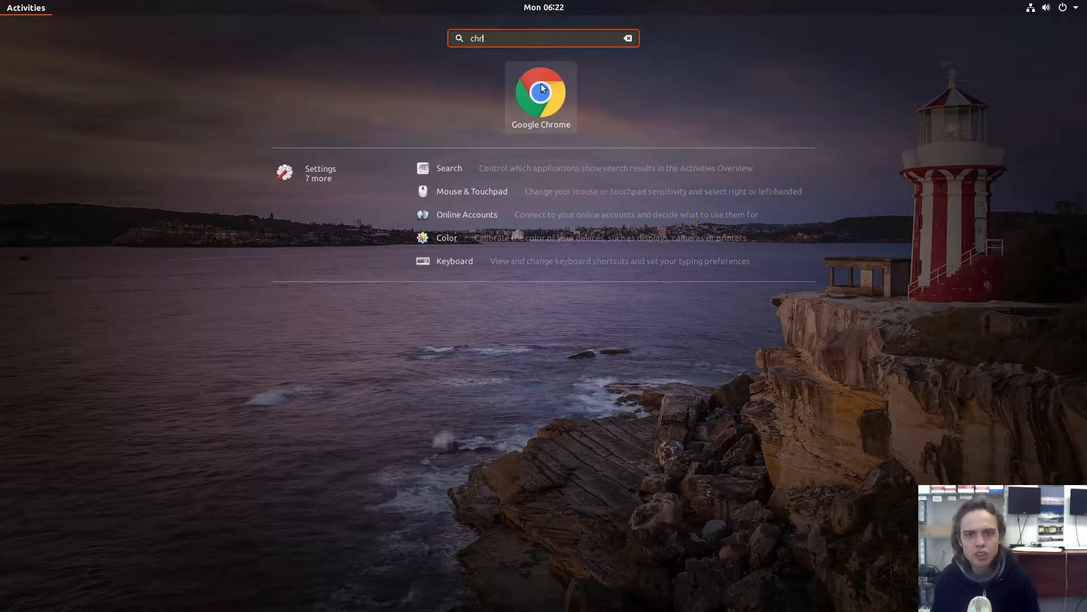
mouse_move(541, 95)
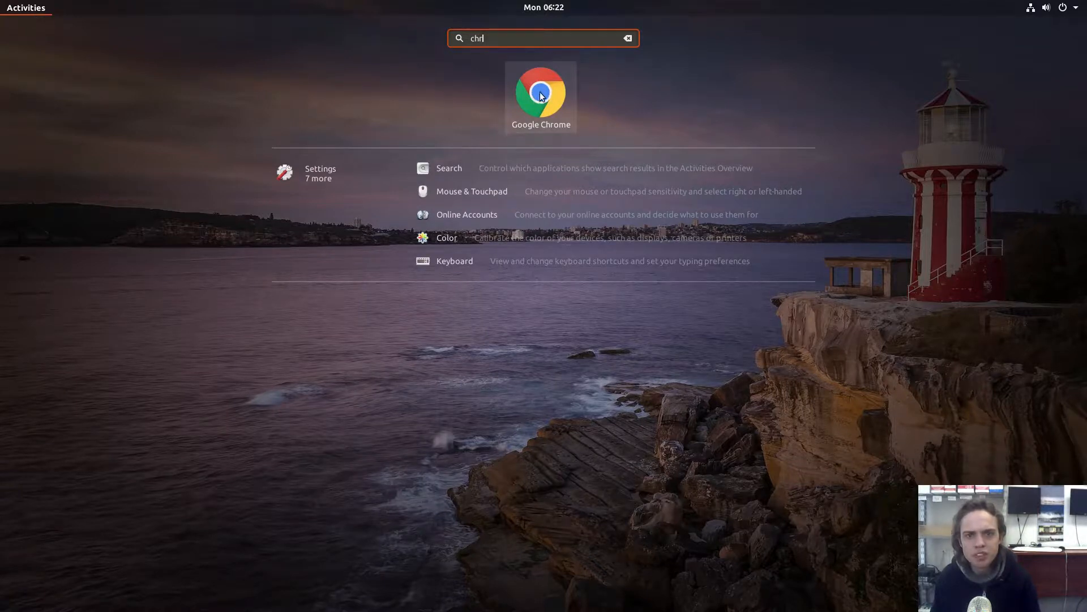
key("Escape")
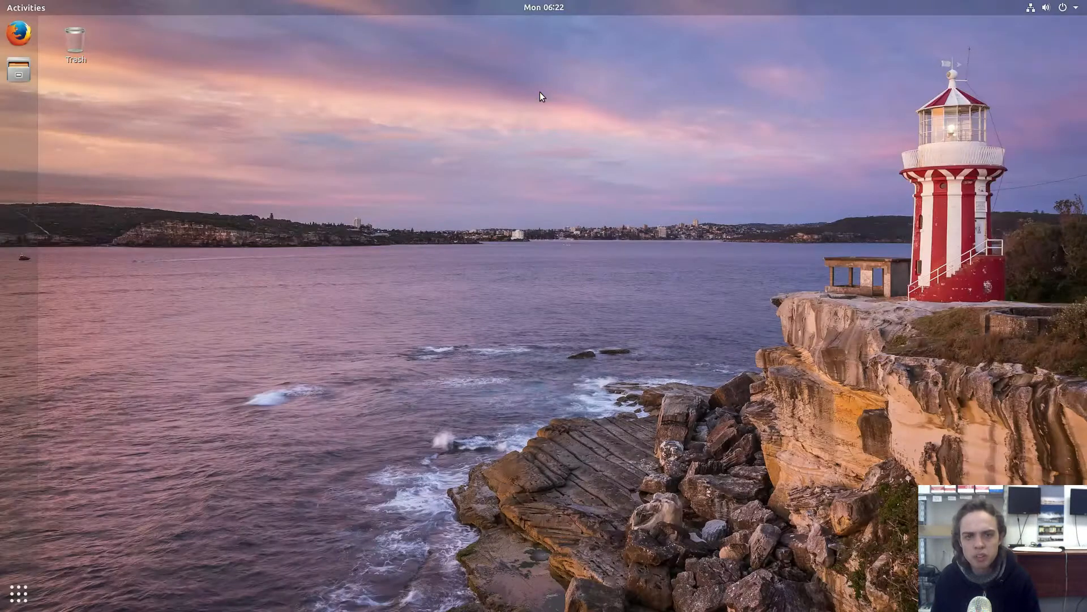
Launch Chrome from the dock to its first-run prompt, checking and dismissing the dock icon's menu.
left_click(19, 107)
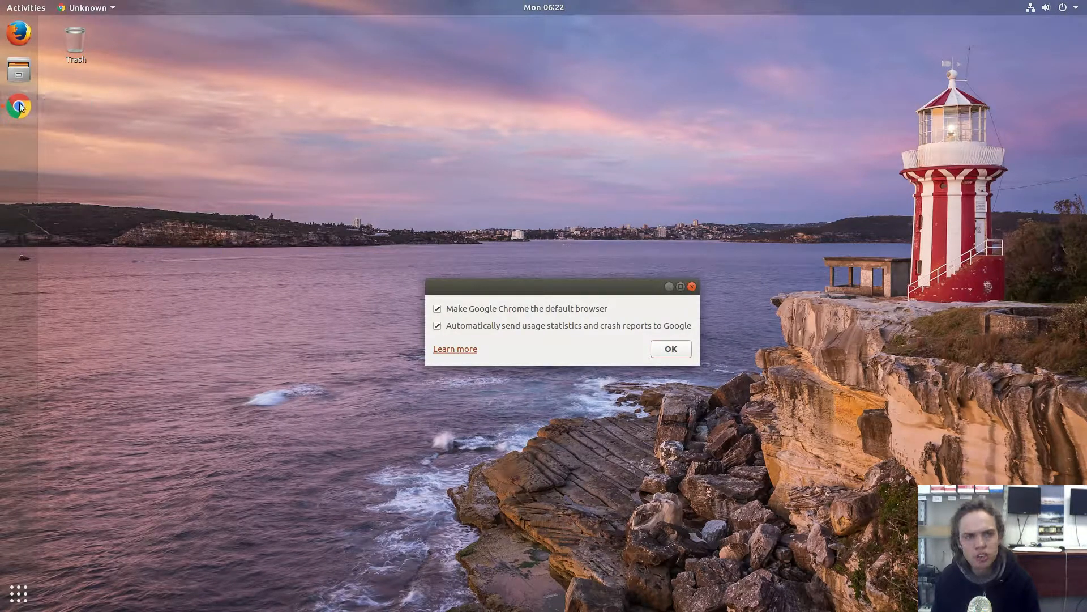
mouse_move(387, 318)
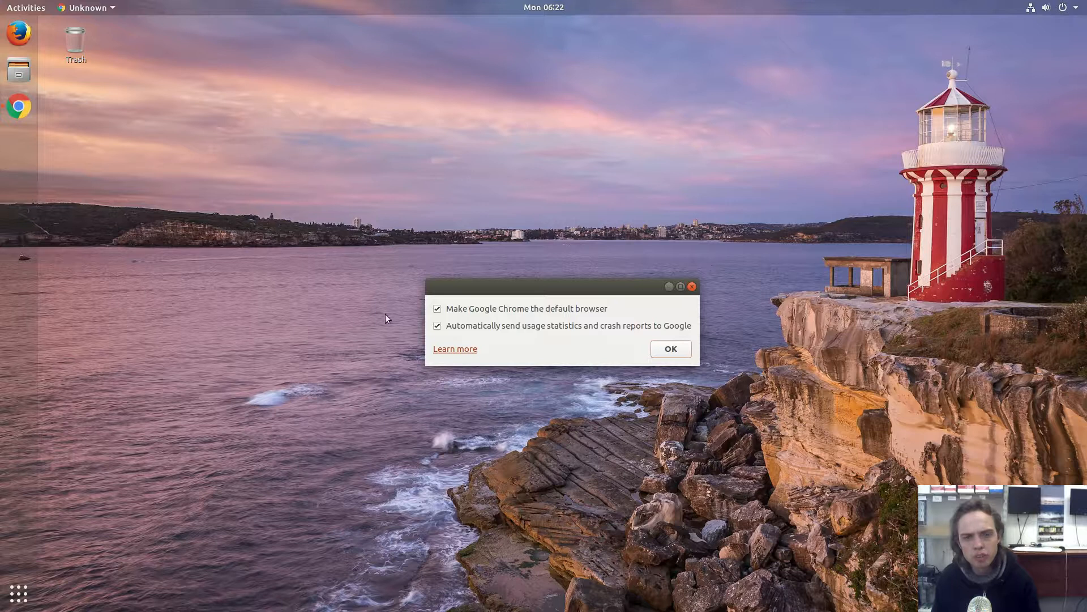
mouse_move(19, 106)
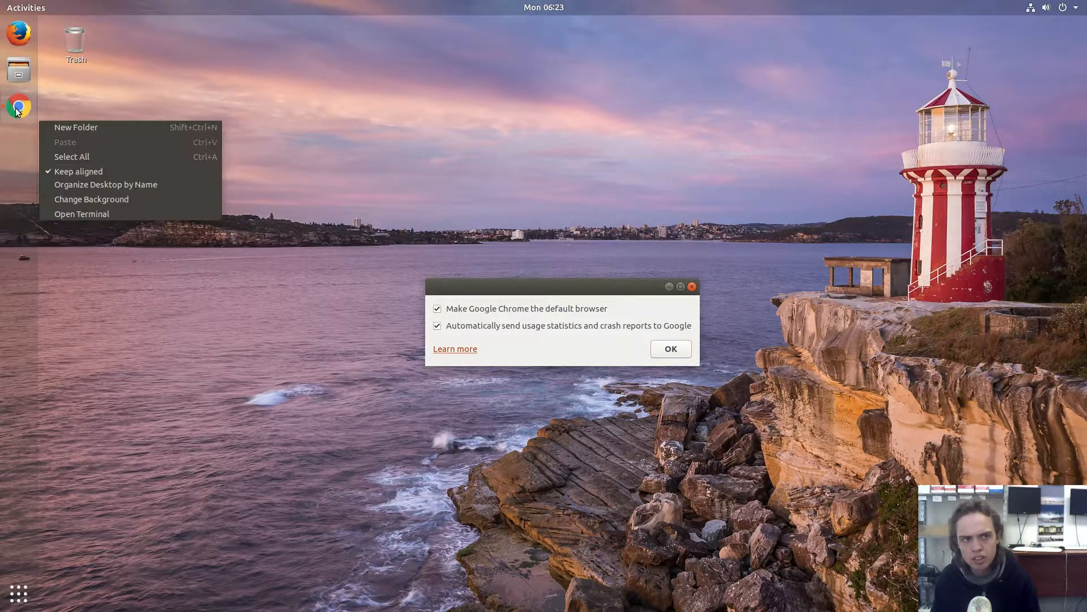
right_click(18, 106)
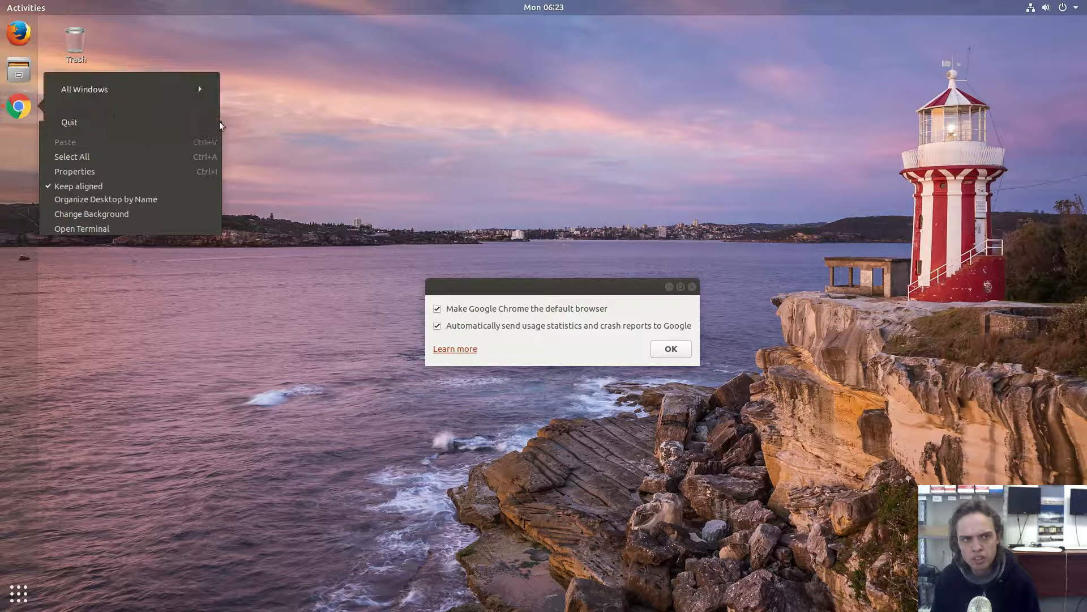
left_click(542, 274)
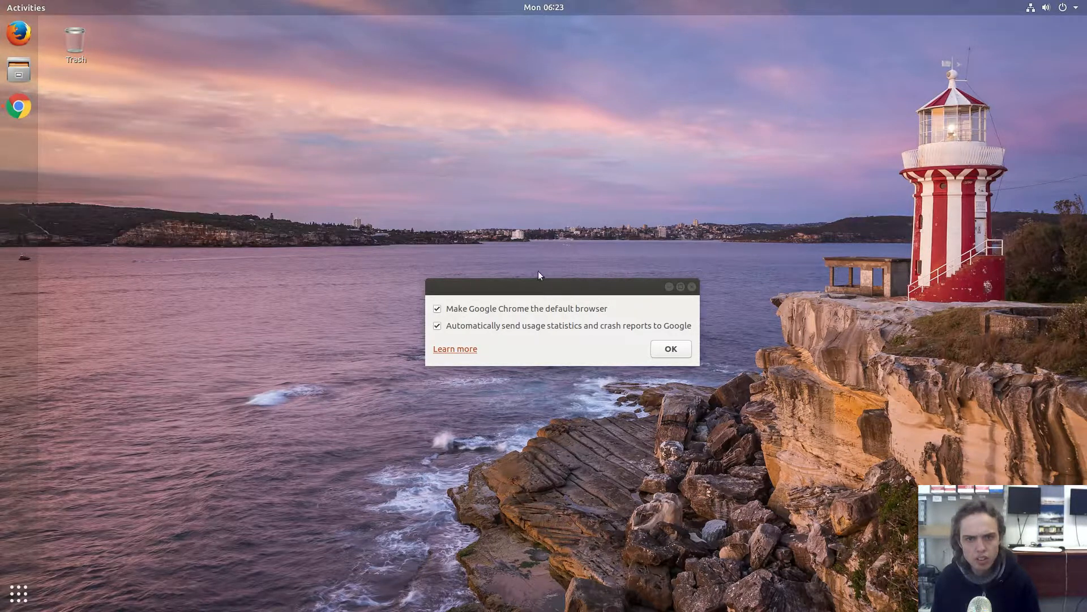
mouse_move(670, 348)
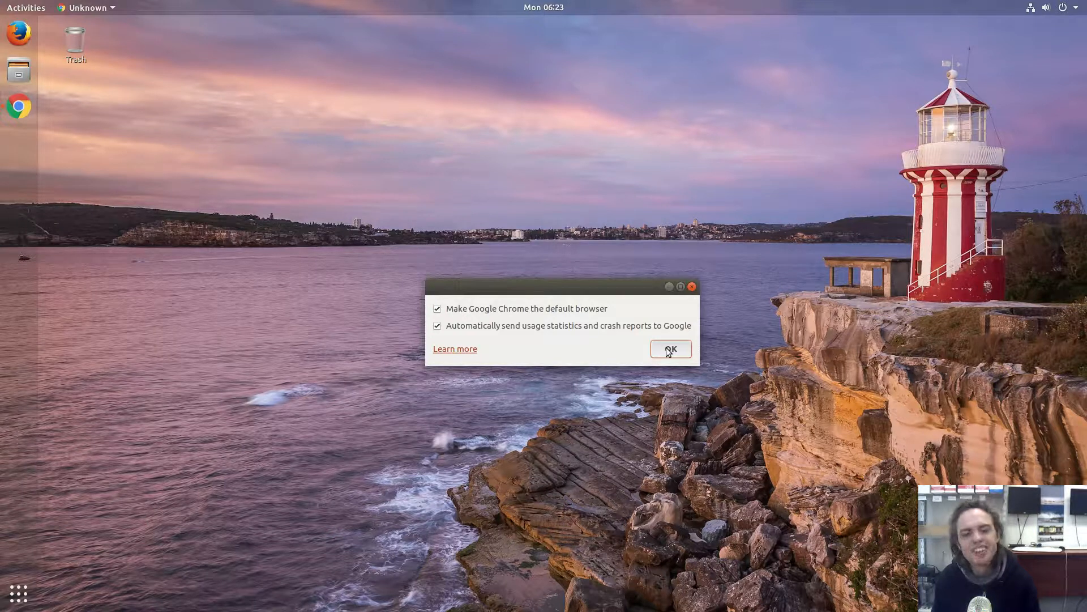
Confirm the first-run dialog with OK and pin Chrome to the dock via Add to Favorites.
left_click(670, 348)
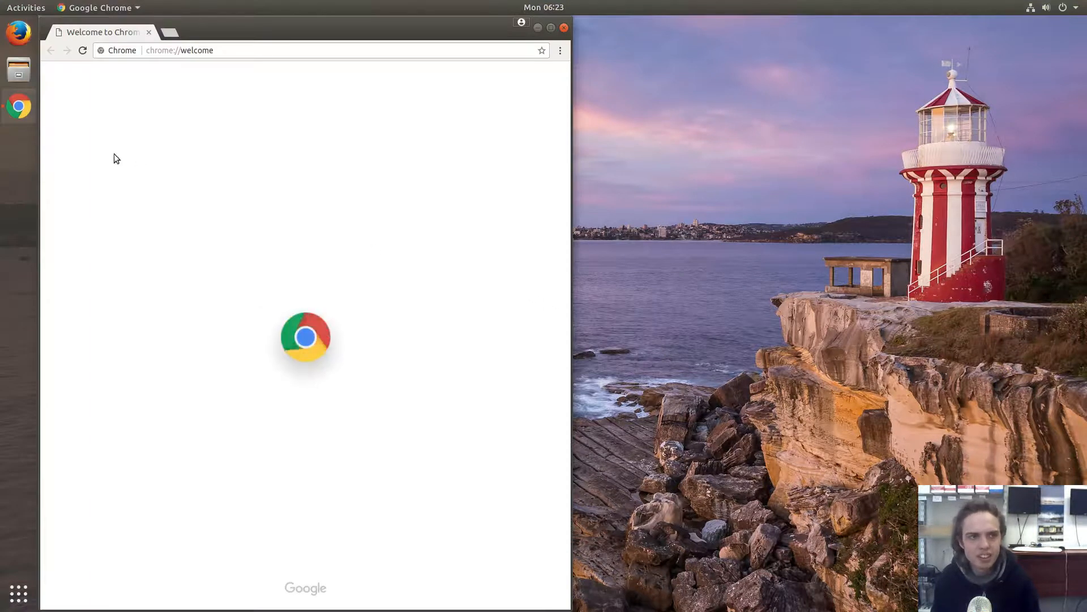
right_click(20, 107)
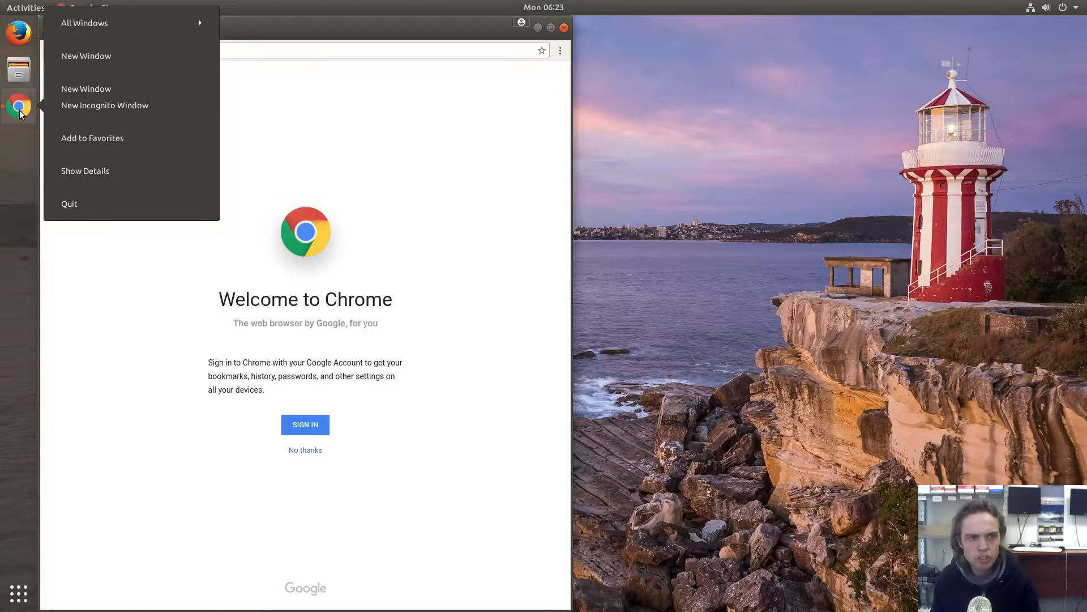
left_click(91, 139)
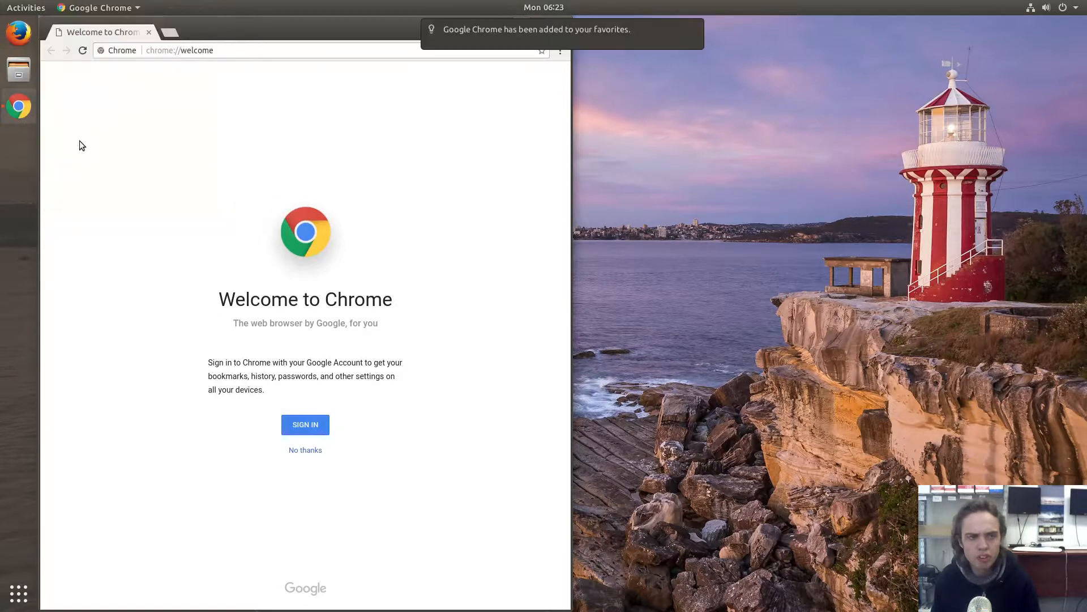